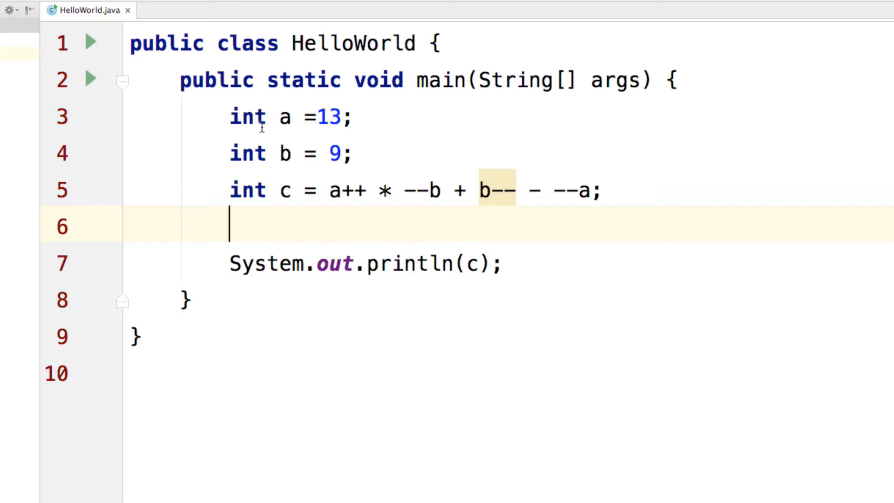
mouse_move(239, 116)
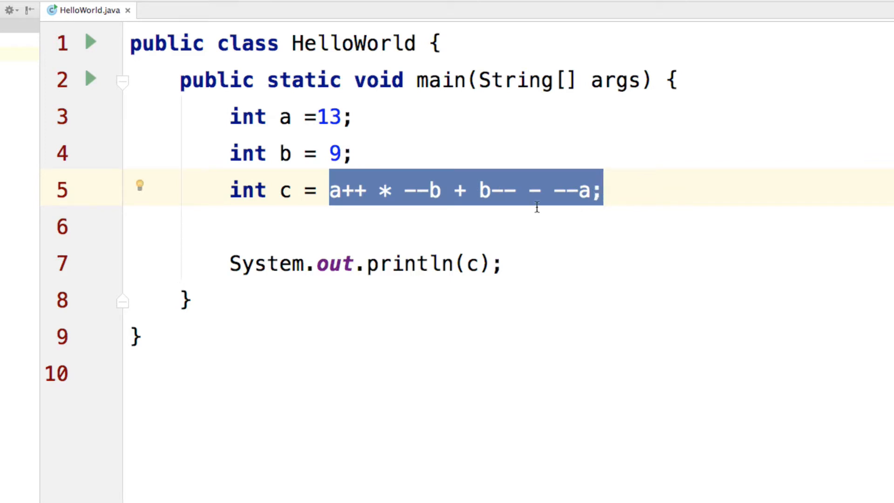
Highlight the a++ and --b terms of the line-5 expression while explaining them
left_click(357, 225)
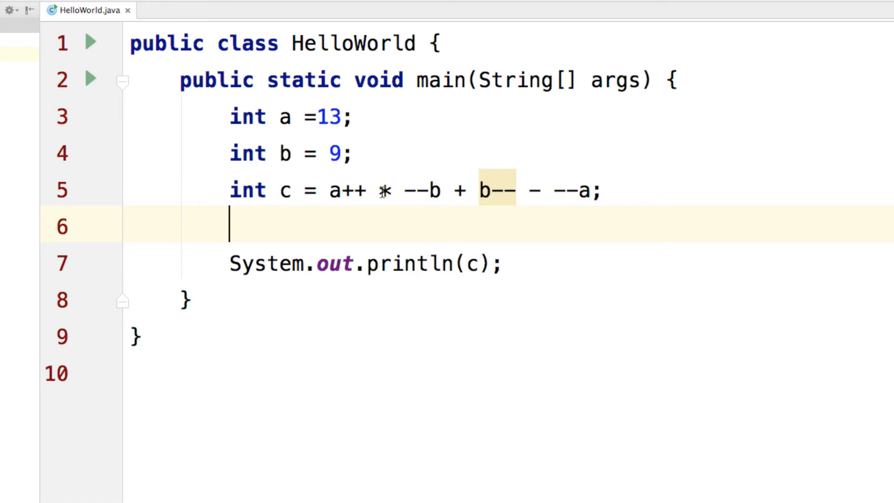
left_click(383, 190)
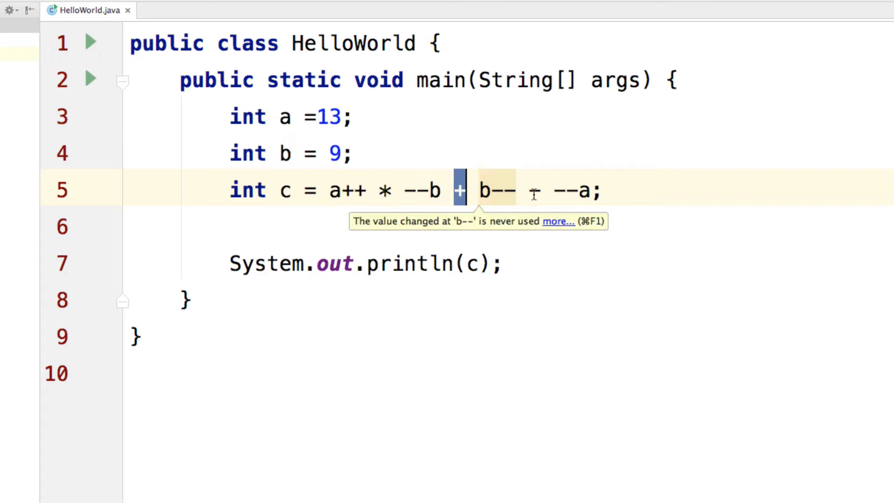
left_click(342, 226)
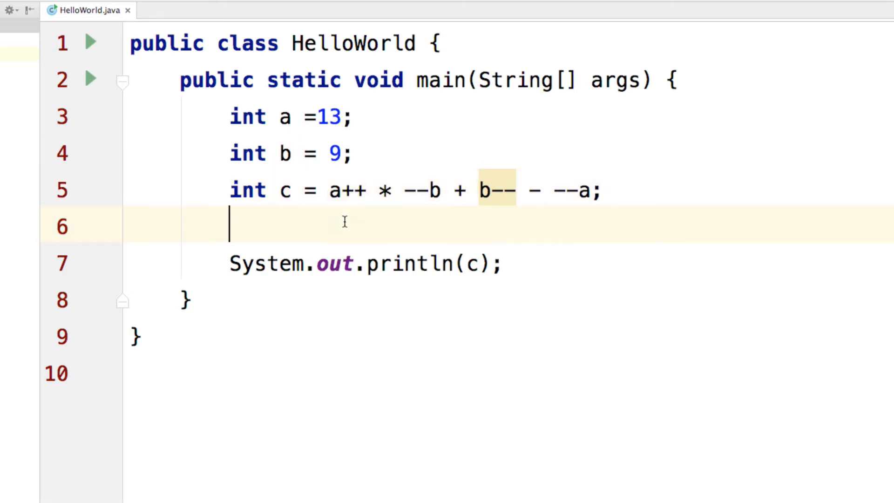
double_click(348, 190)
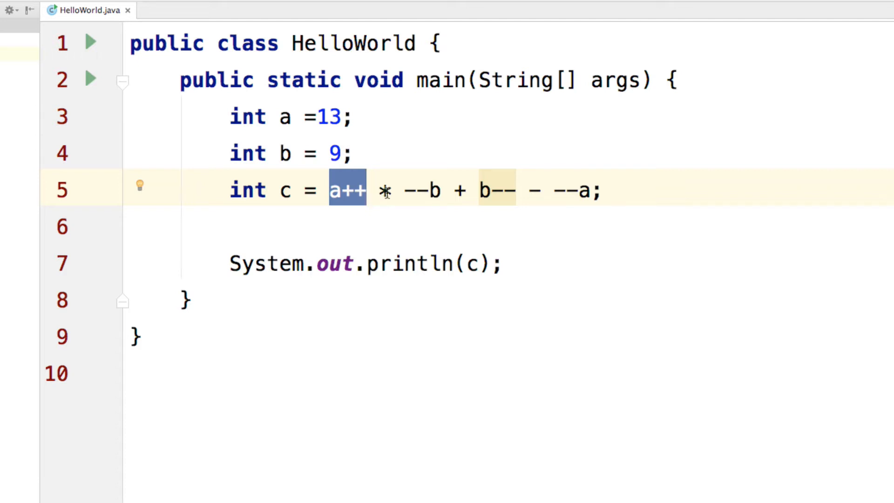
double_click(422, 190)
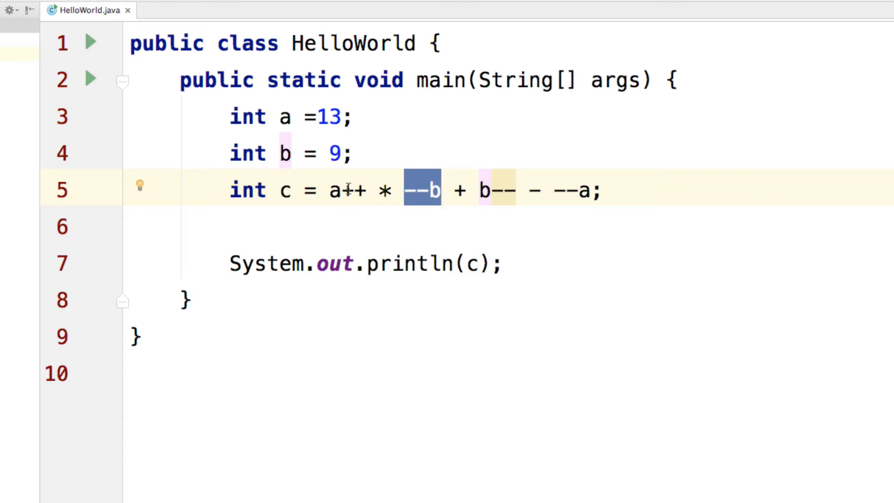
Write the trace comments //13, a=14 and //13 * 8 on the lines below the expression
left_click(308, 226)
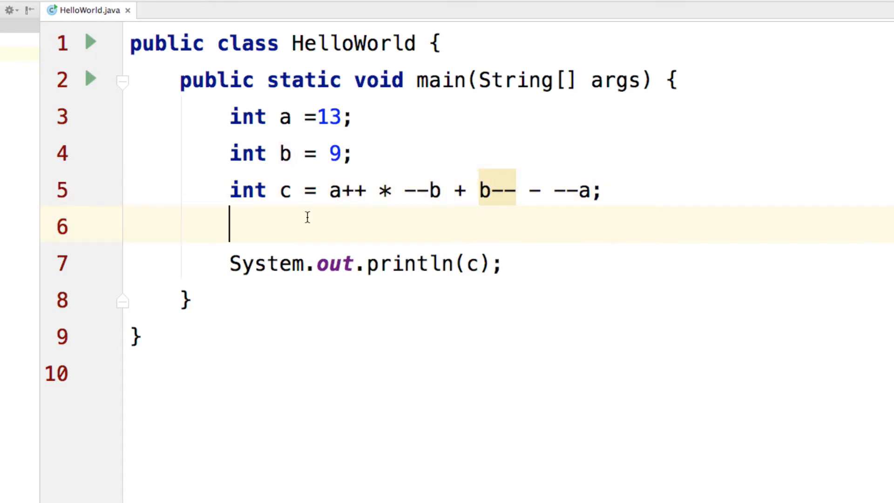
type("//")
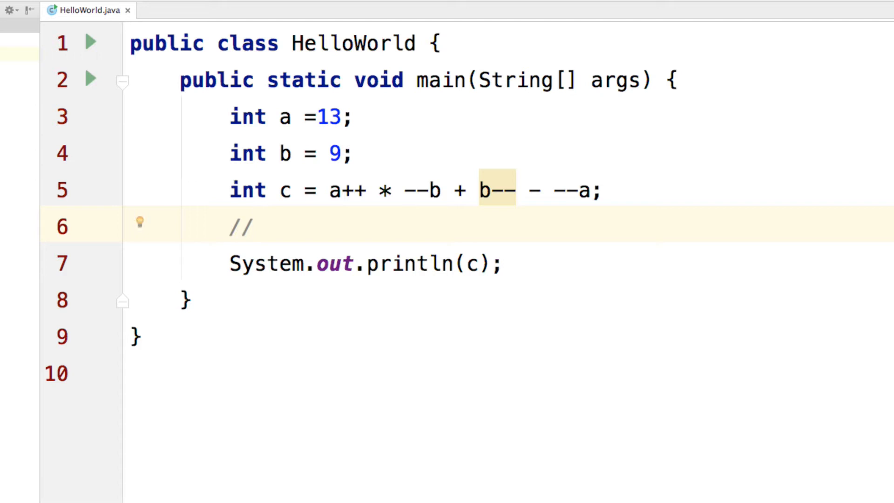
type("13")
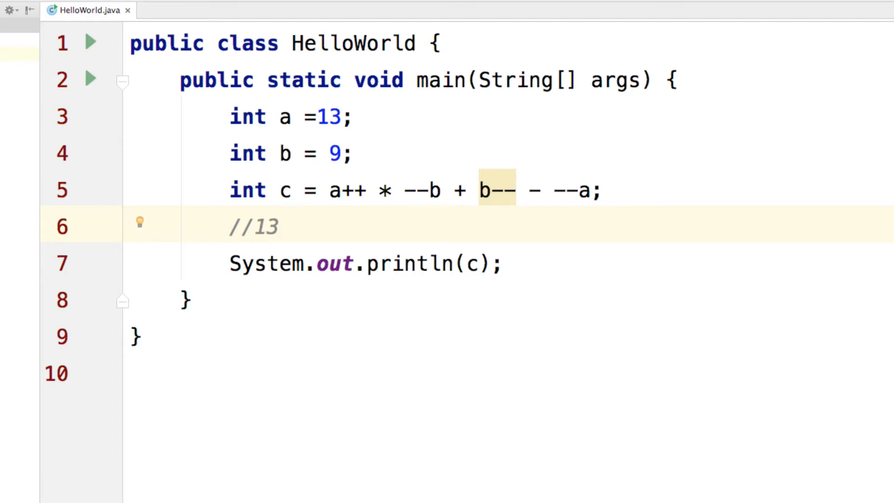
type(", a=14")
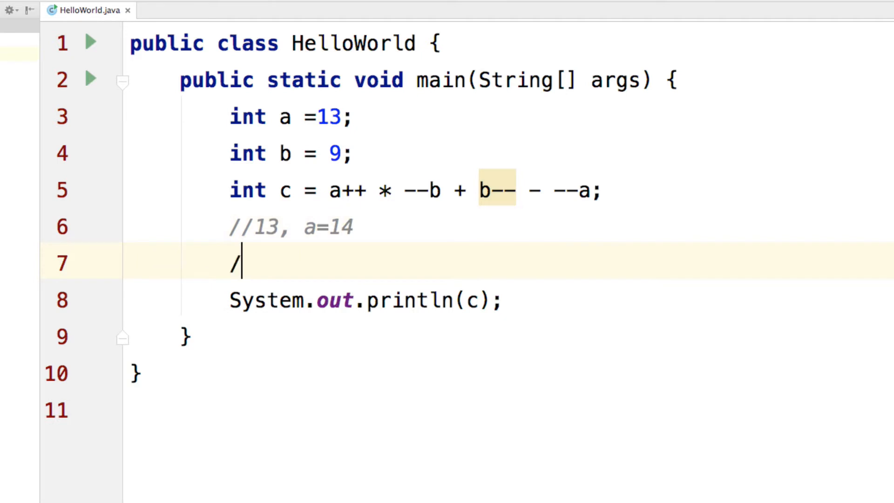
type("/13")
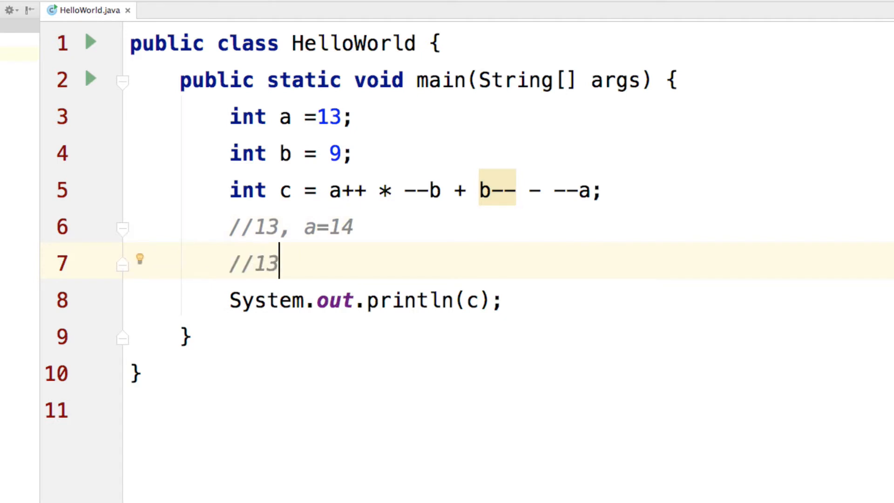
type("*")
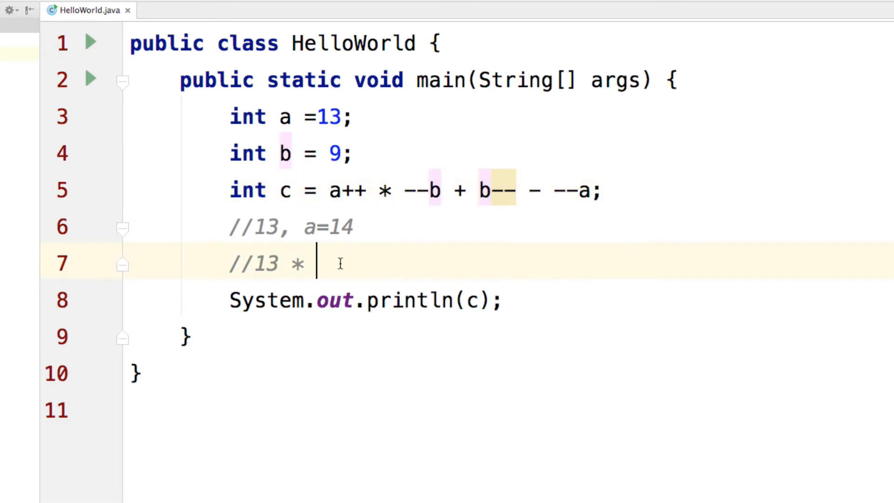
type("8")
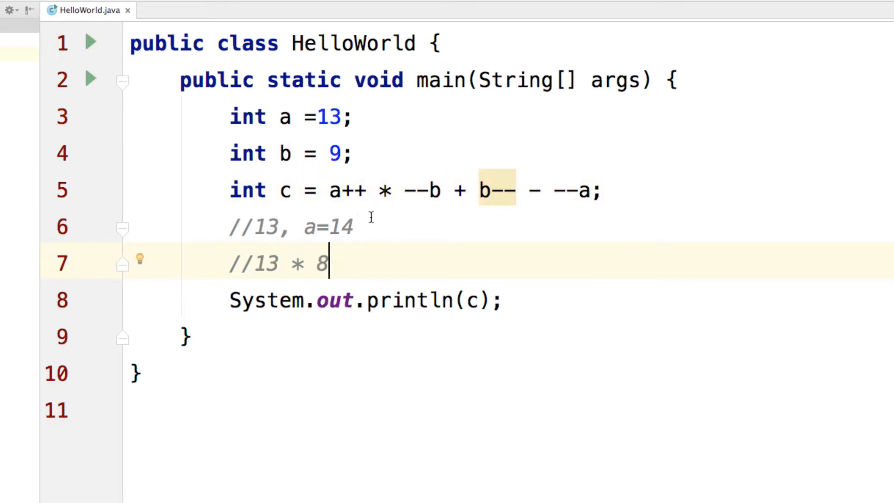
Write the third trace comment //104 + 8, b=7, referring back to the + and b-- terms
type("/")
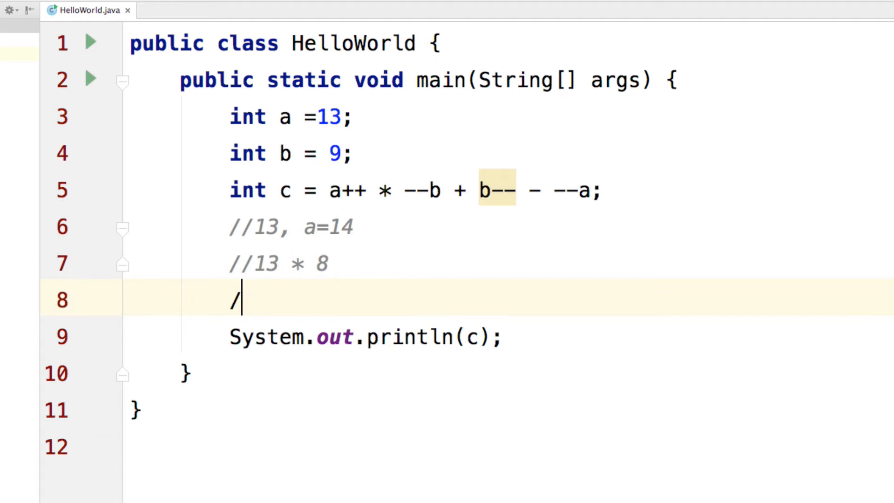
type("/1")
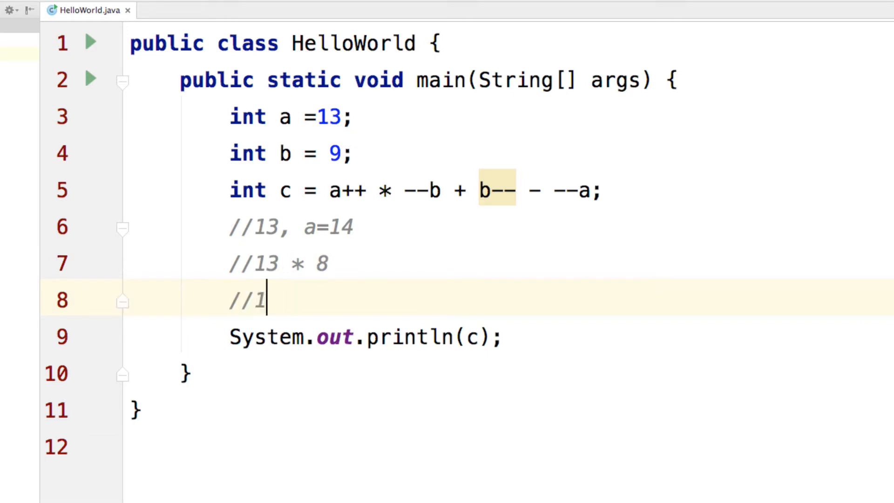
type("04")
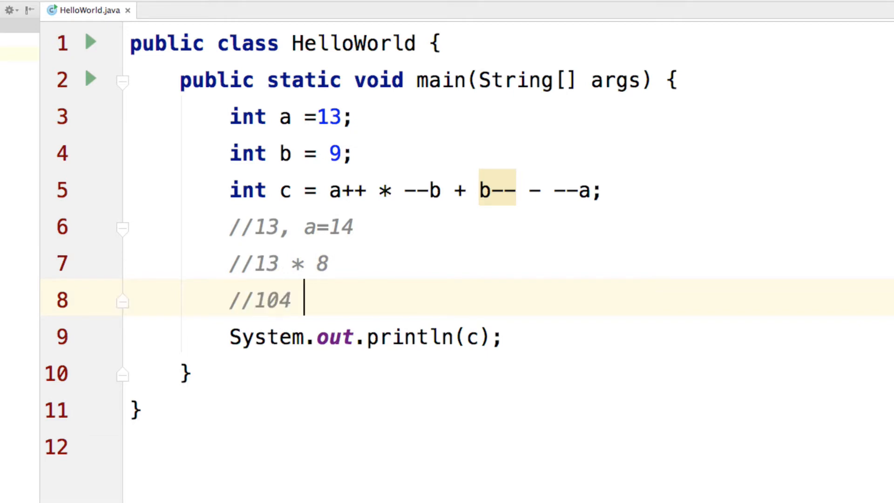
left_click(457, 190)
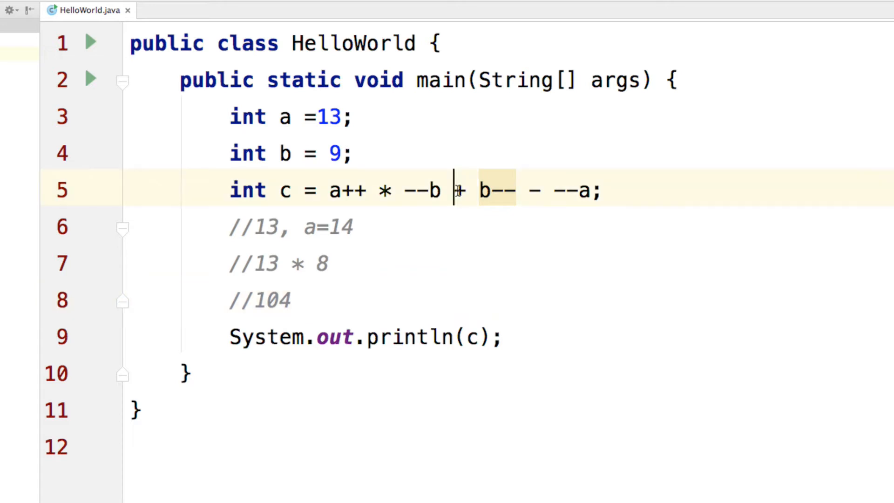
type("+")
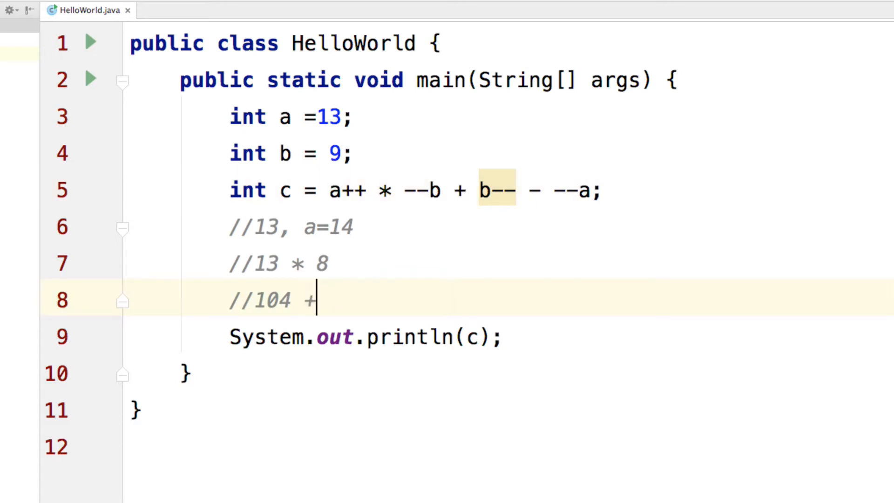
left_click(484, 190)
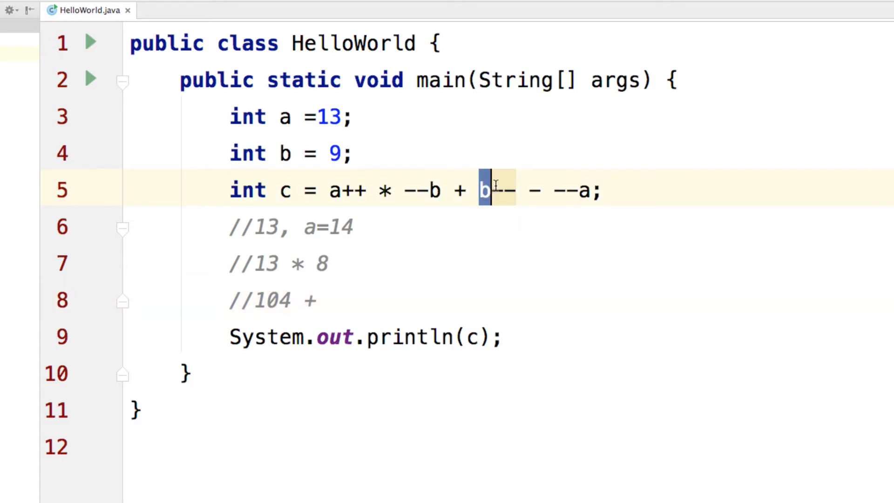
mouse_move(484, 190)
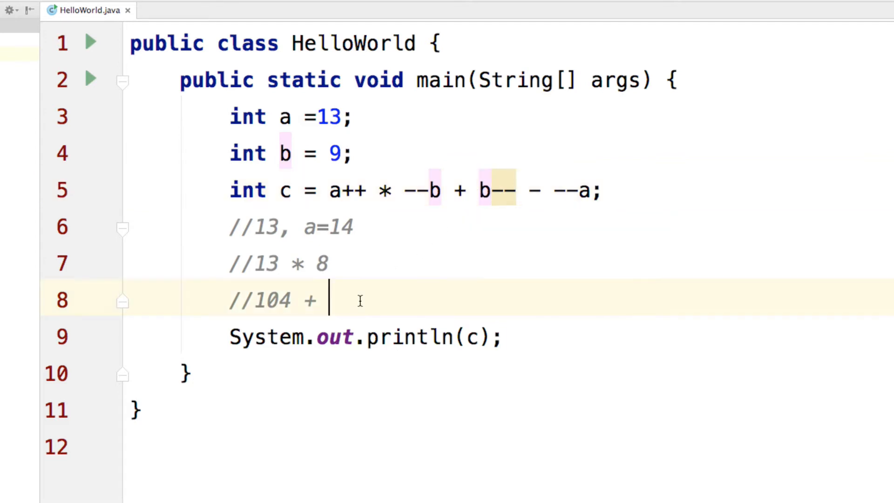
type("9")
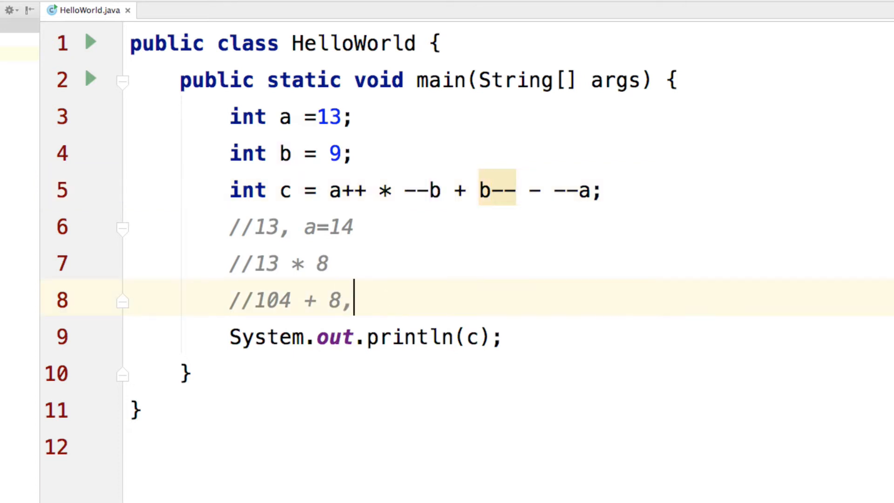
type("b=7")
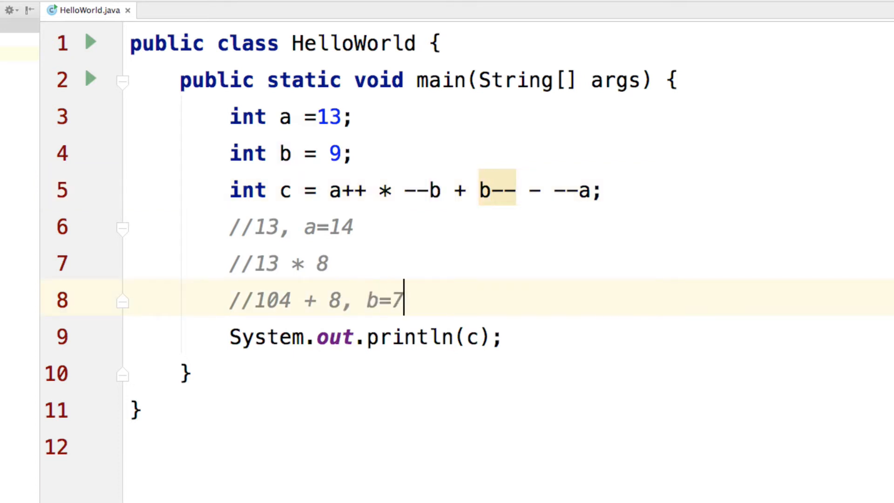
left_click(328, 298)
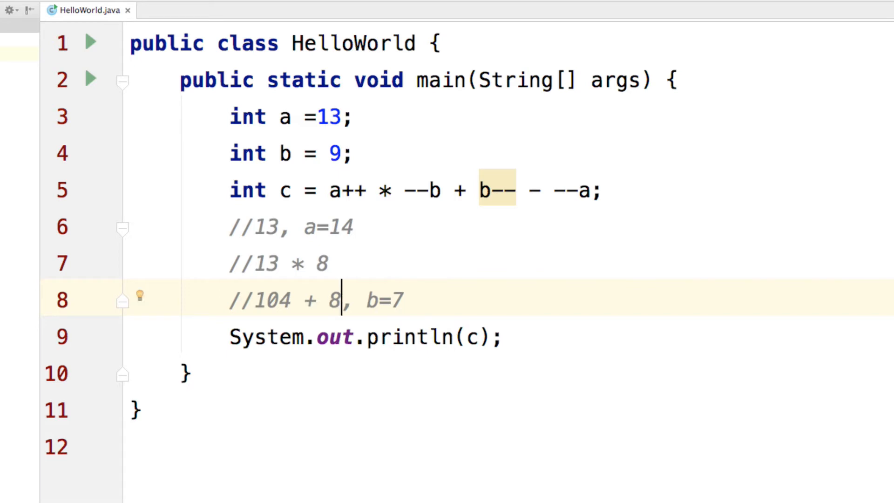
mouse_move(496, 283)
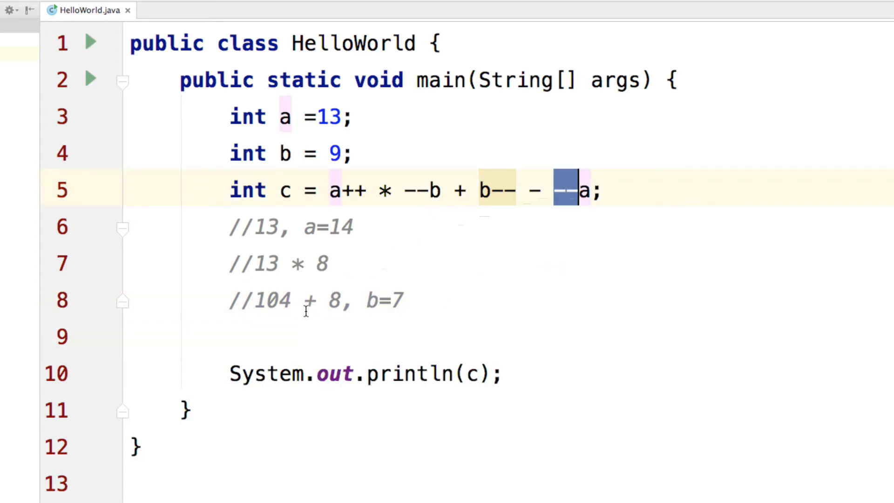
Write the fourth trace comment //104 + 8 - 13 under the others
type("//10")
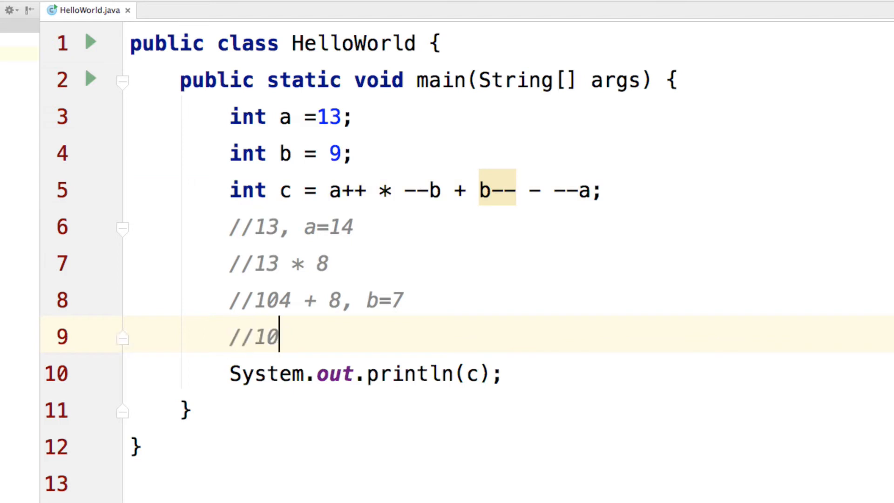
type("4 +")
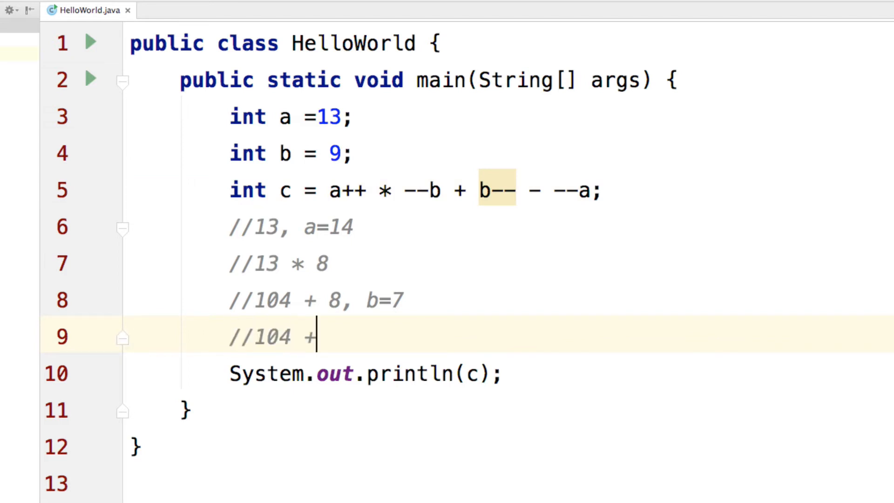
type("8 -")
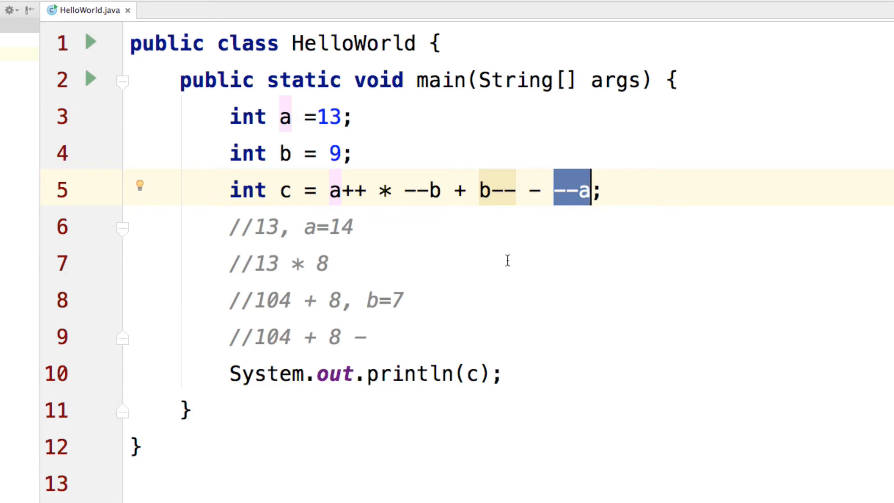
type("13")
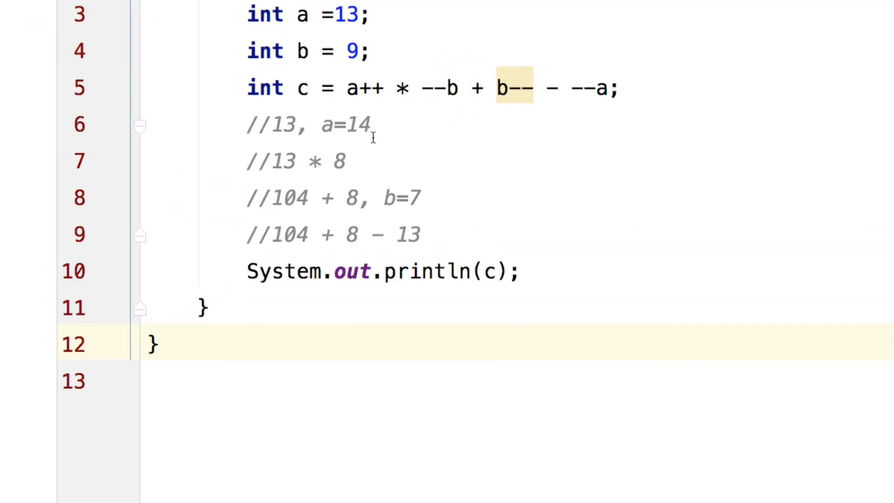
left_click(374, 124)
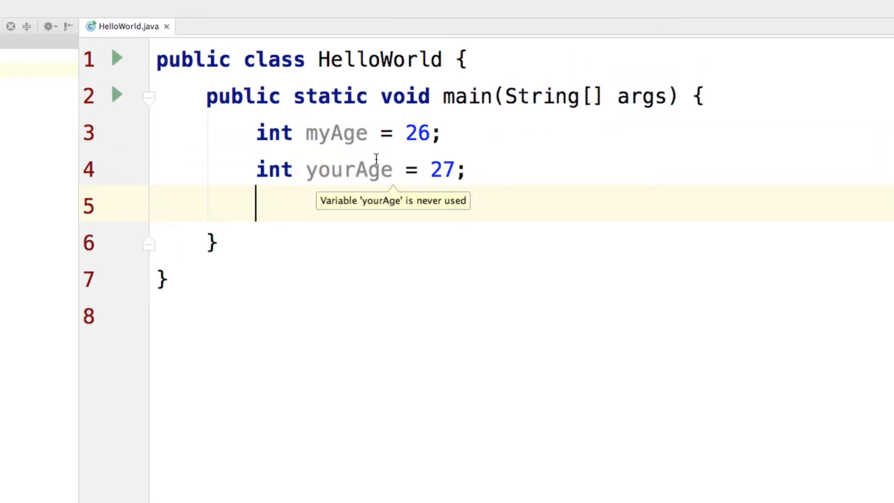
Print myAge > 18 && yourAge > 18 and run the program to get true
type("stem.out.println();")
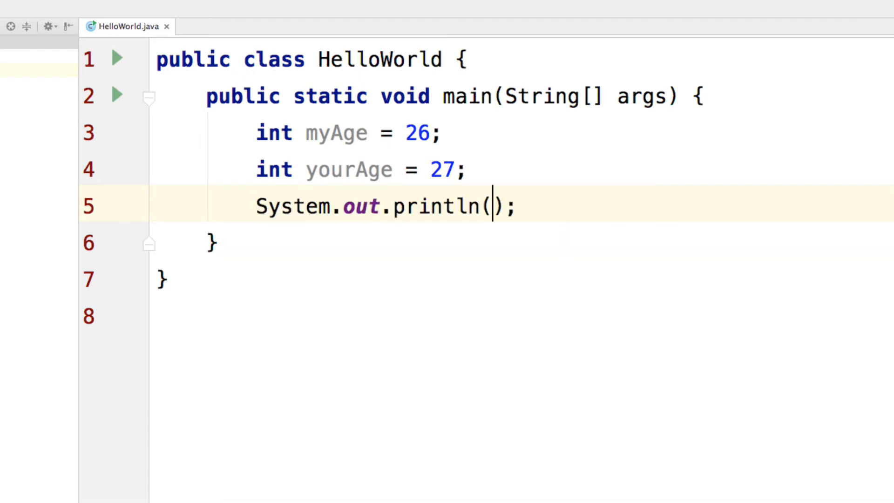
type("myAge >")
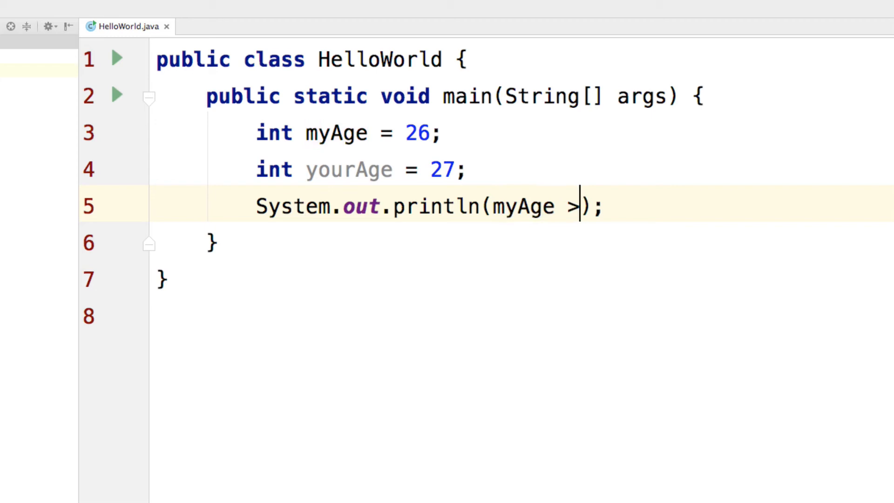
type("18")
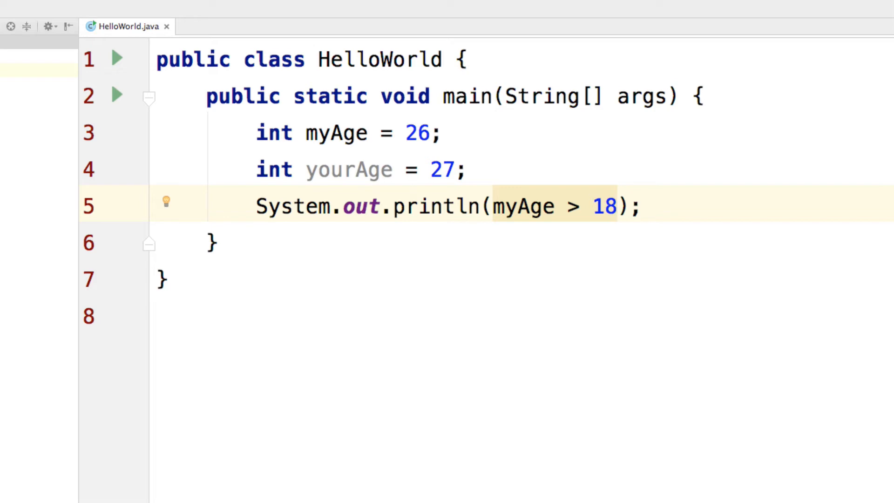
left_click(618, 206)
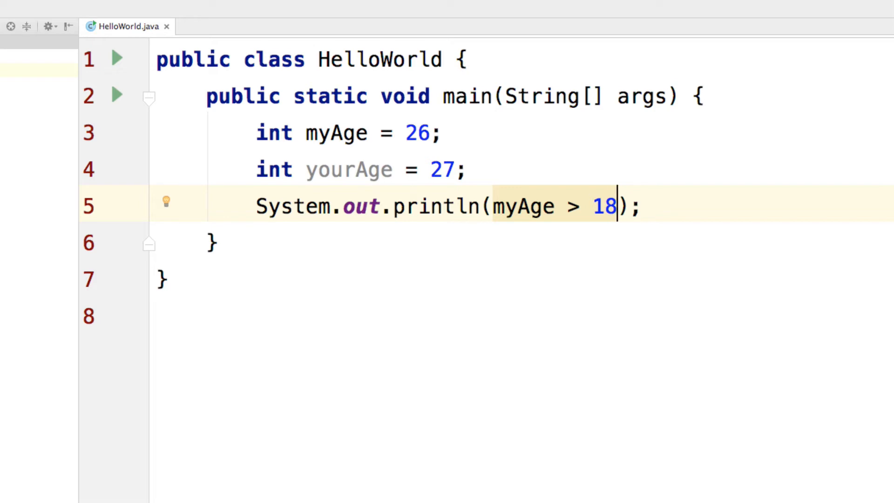
type("&&")
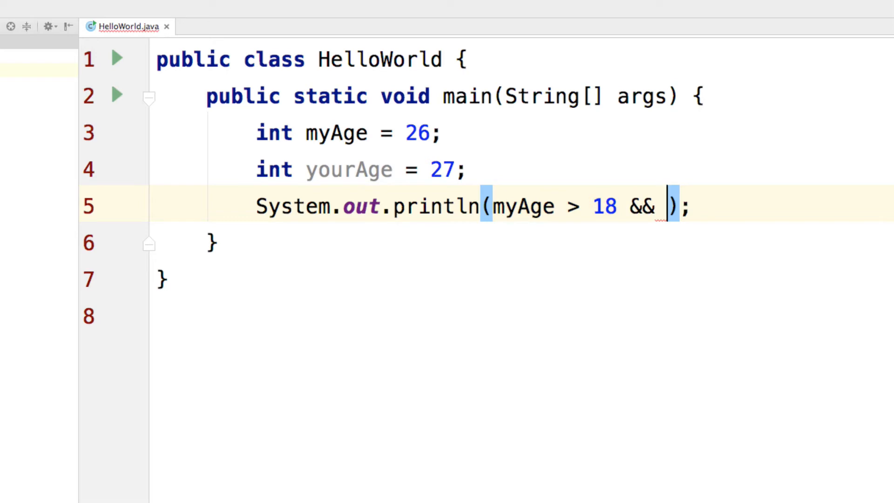
type("yourAge")
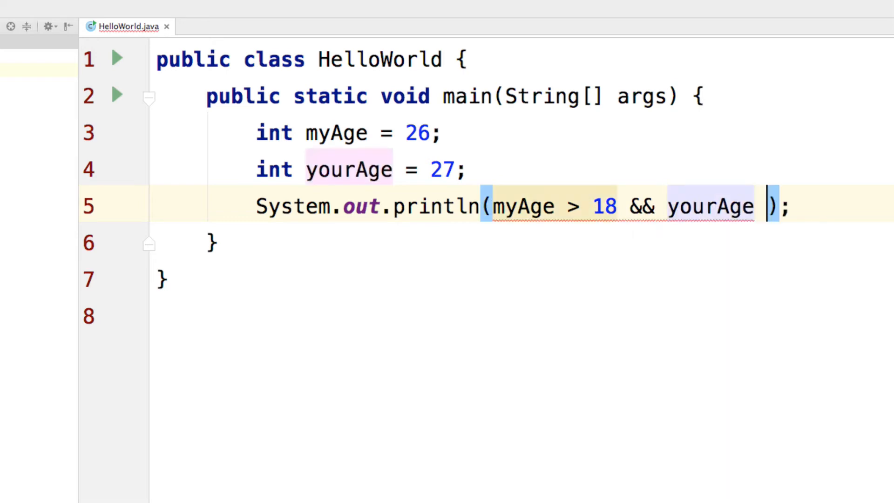
type("> 18")
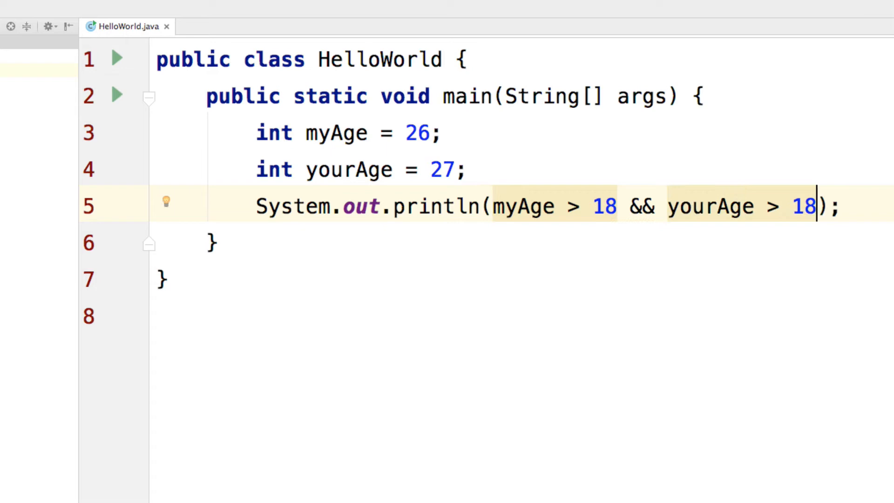
left_click(217, 4)
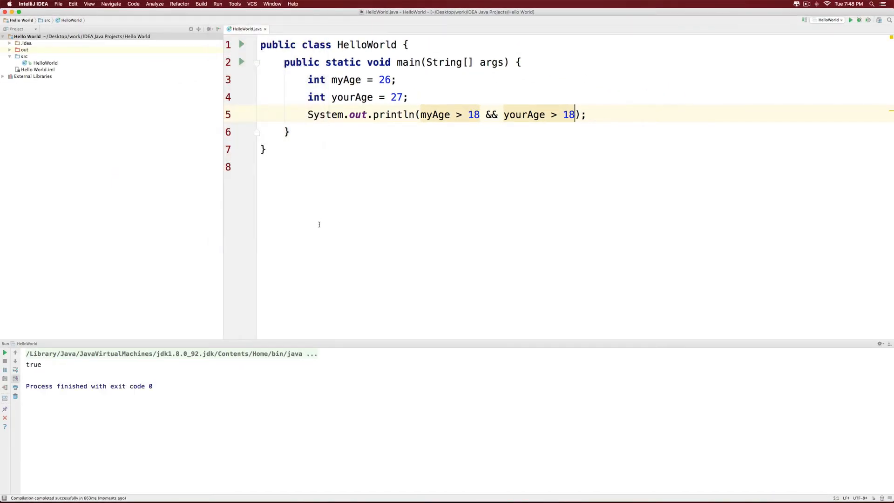
Change yourAge from 27 to 16 so the && check prints false, then target the && operator
left_click(401, 97)
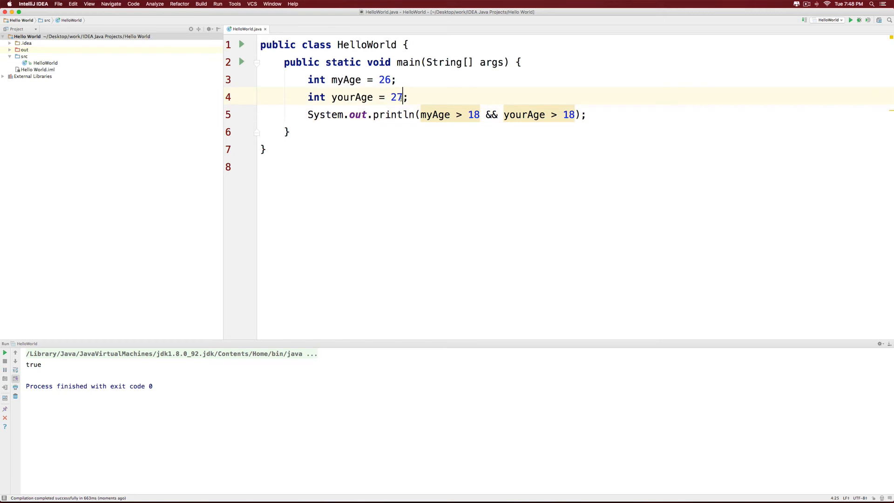
type("16")
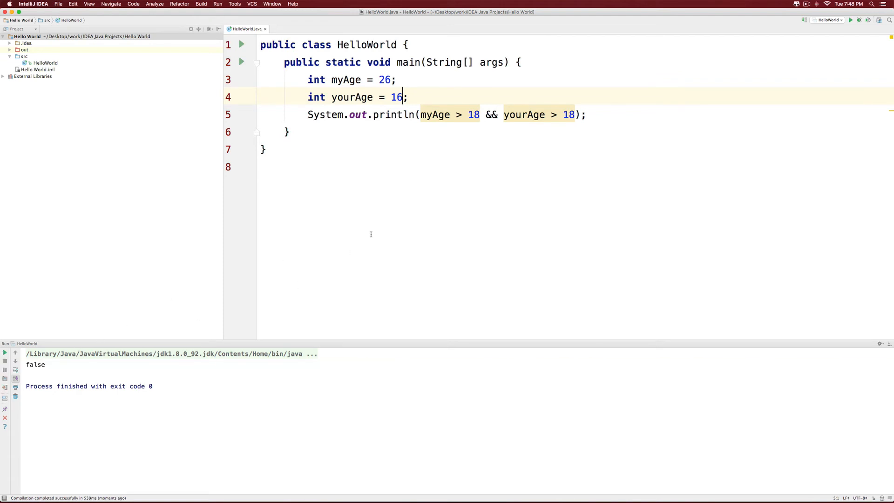
left_click(495, 115)
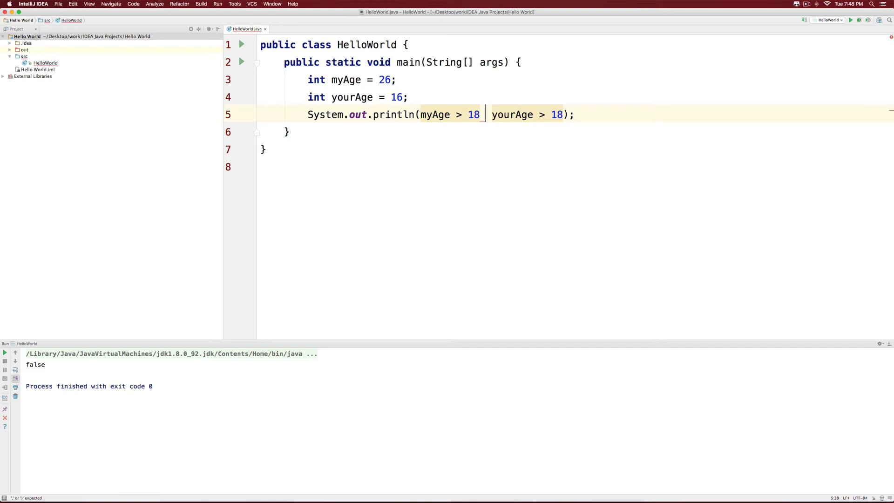
Replace && with || and run HelloWorld to get true
type("||")
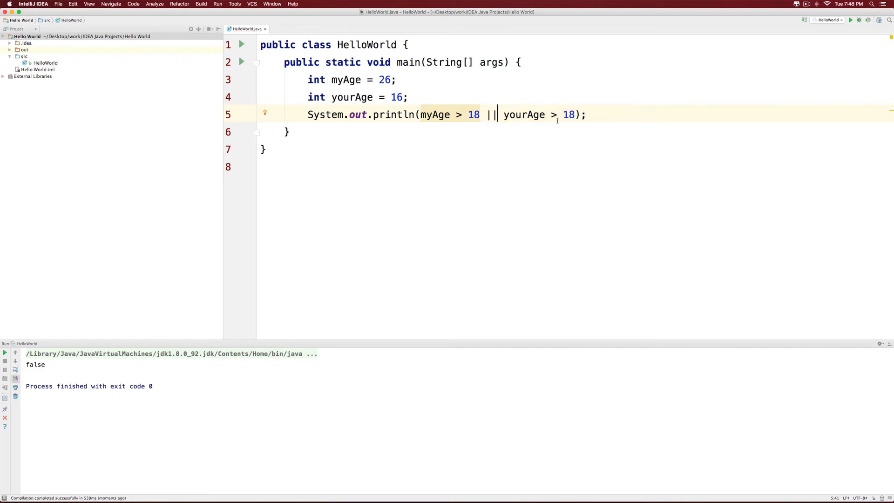
double_click(395, 96)
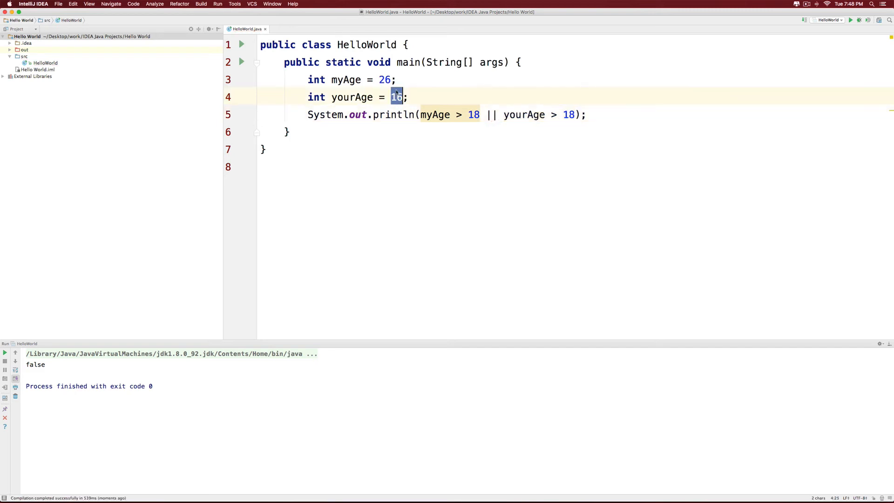
mouse_move(482, 170)
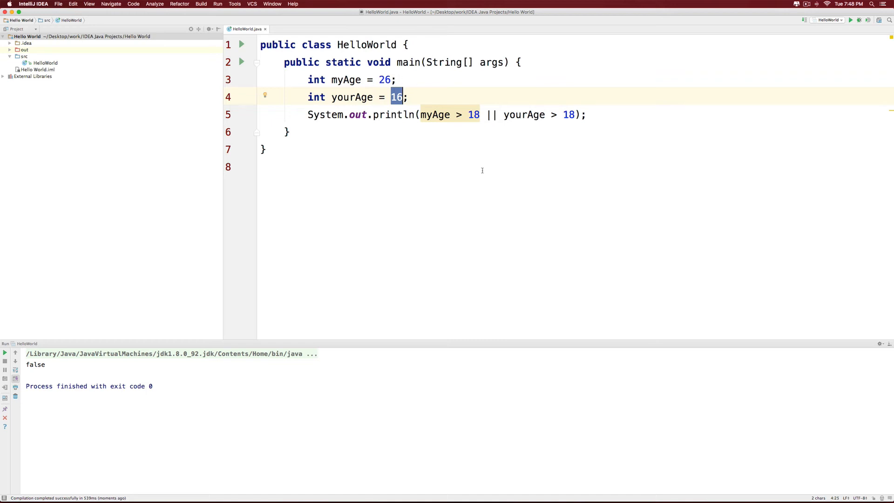
left_click(217, 4)
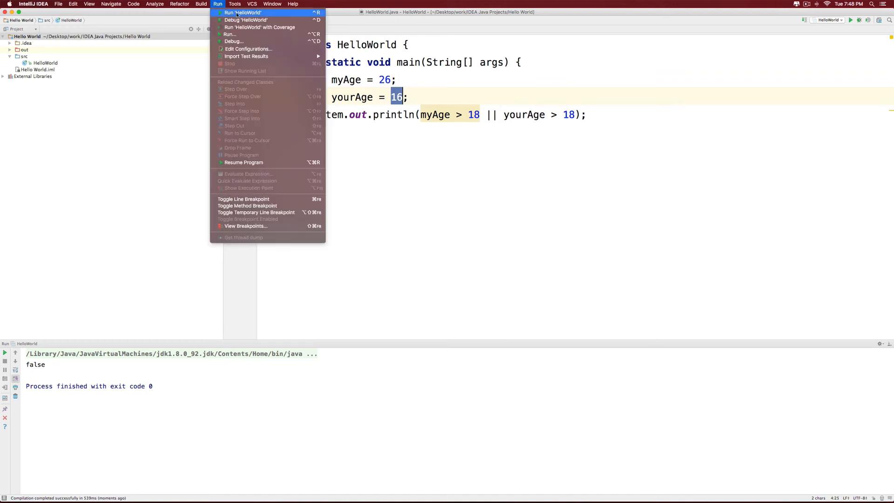
left_click(242, 13)
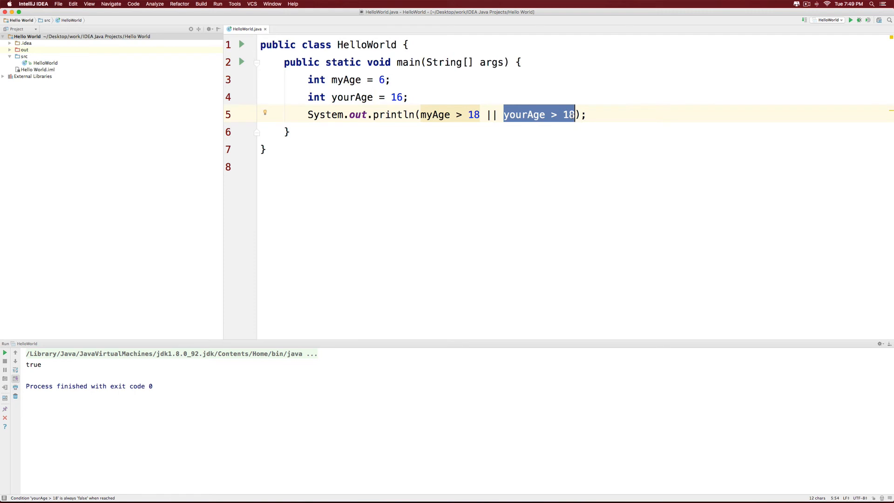
Move into the myAge > 18 condition and reach the run commands again
left_click(462, 114)
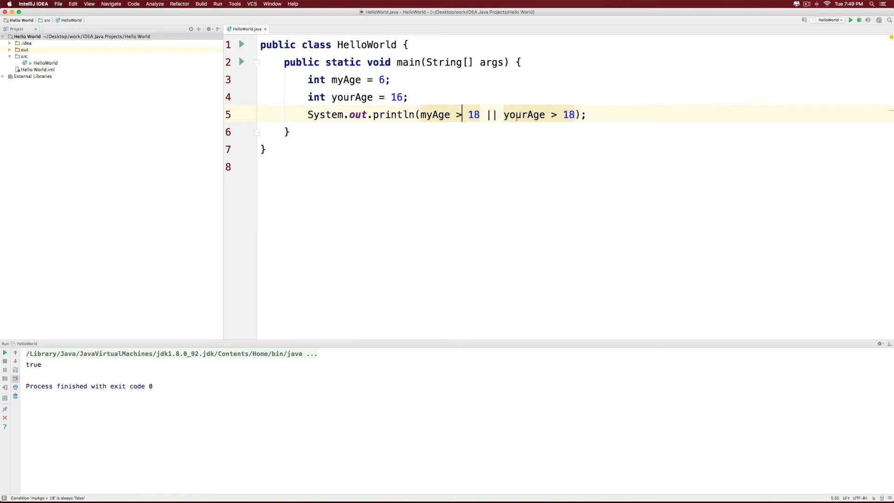
left_click(217, 4)
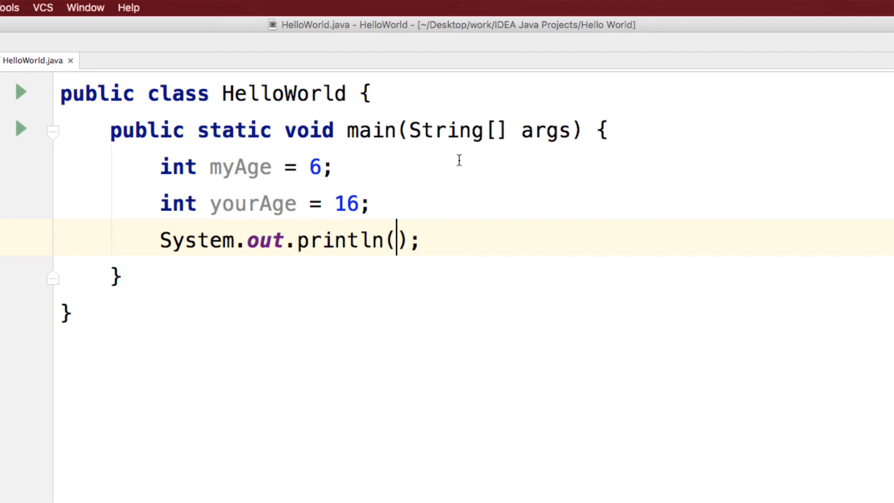
Replace the println argument with !myAge>16, then wrap it as !(myAge>16)
type("!myAge")
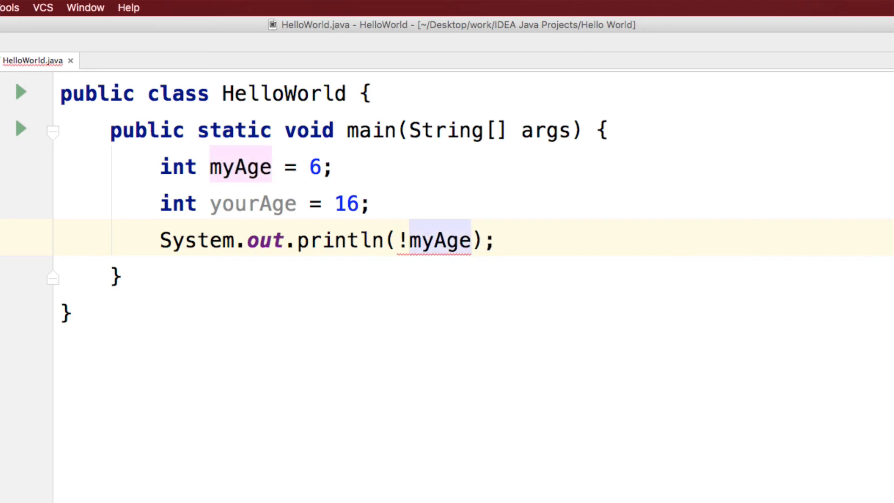
mouse_move(439, 240)
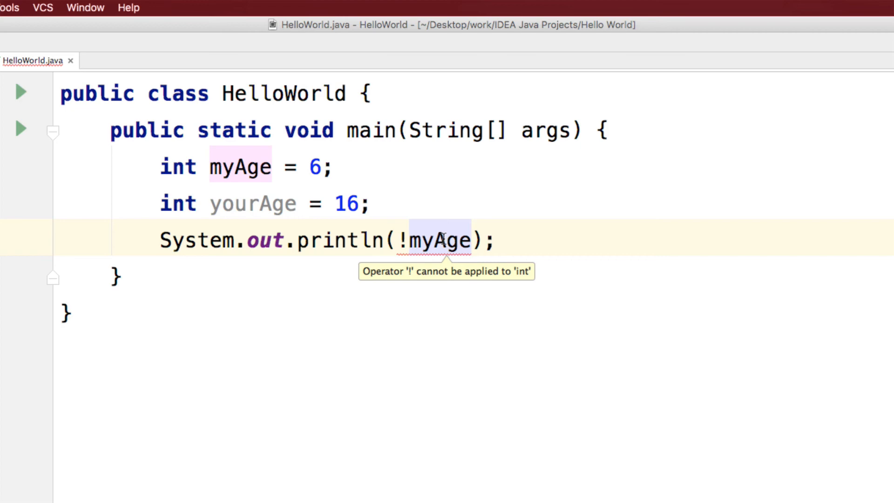
mouse_move(414, 240)
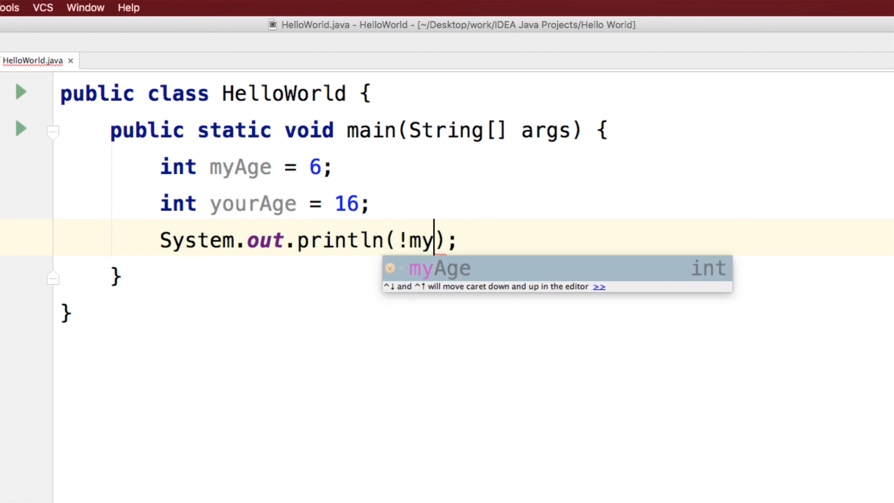
type("Age>16")
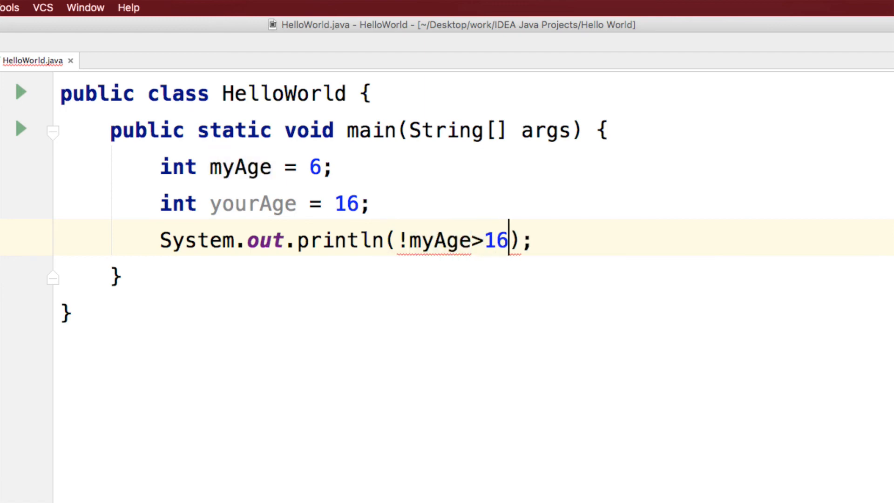
mouse_move(430, 246)
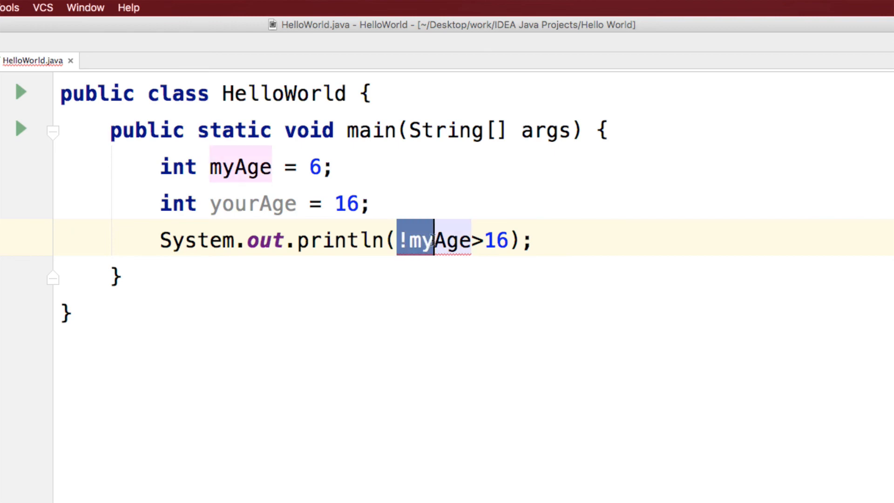
left_click(410, 239)
type("(")
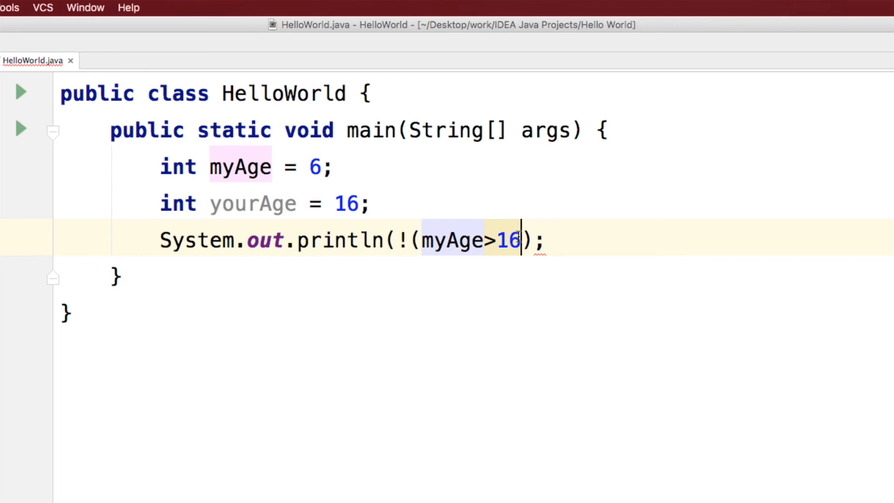
type(")")
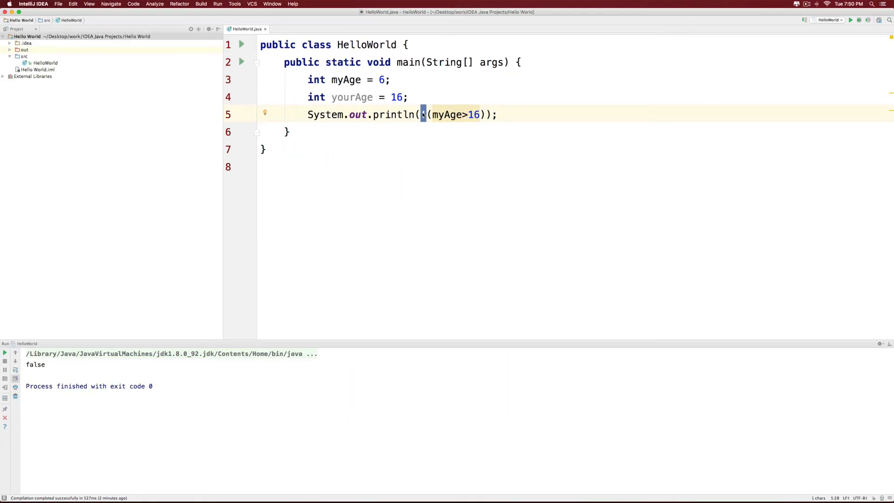
Run HelloWorld so !(myAge>16) prints true with myAge = 6
left_click(217, 3)
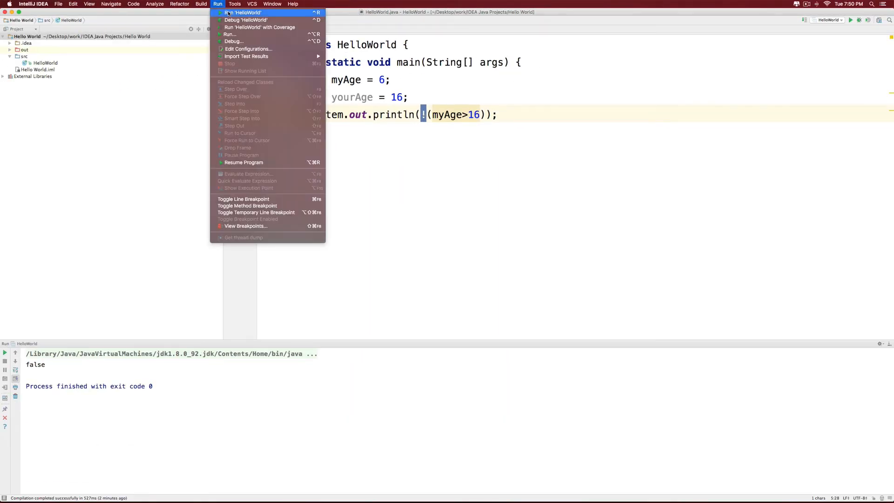
left_click(242, 12)
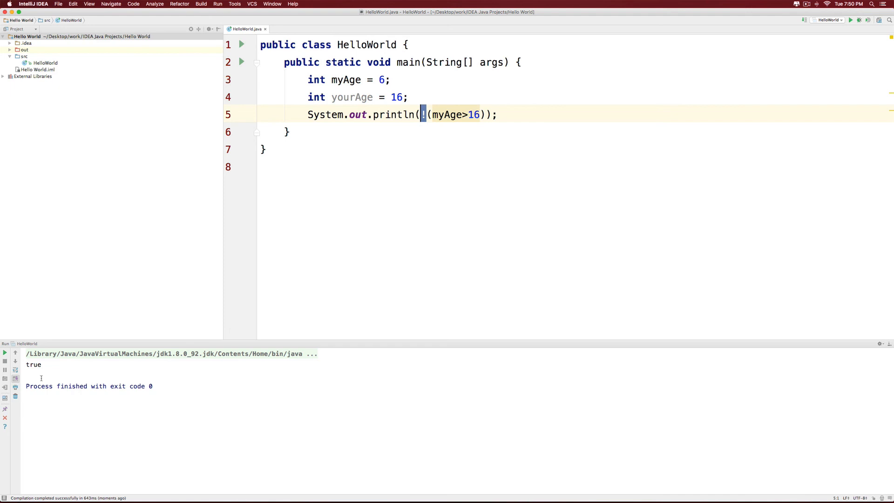
mouse_move(459, 170)
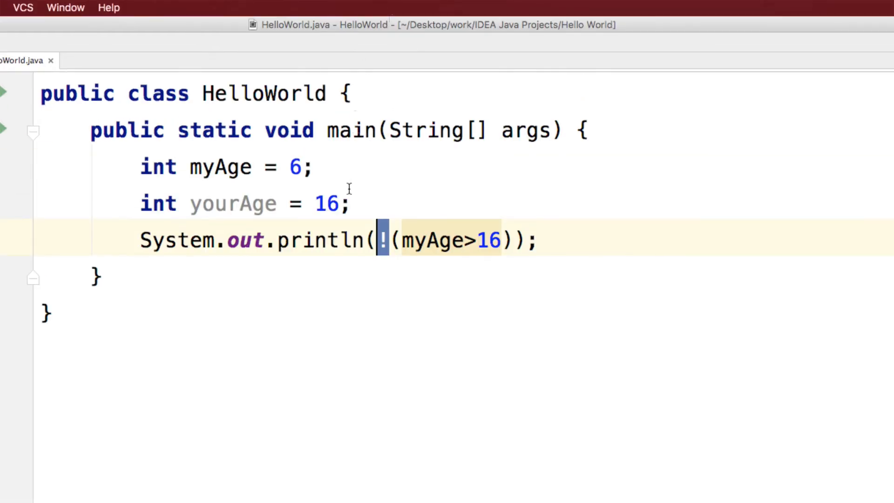
mouse_move(352, 214)
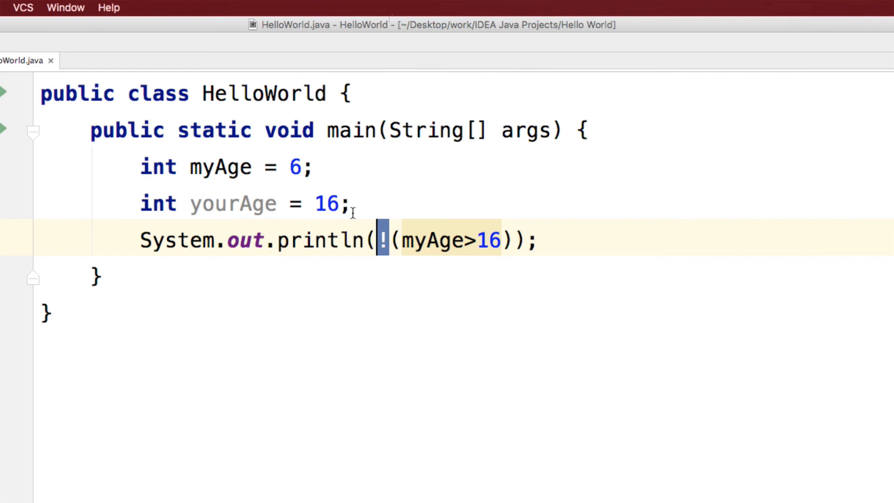
mouse_move(367, 260)
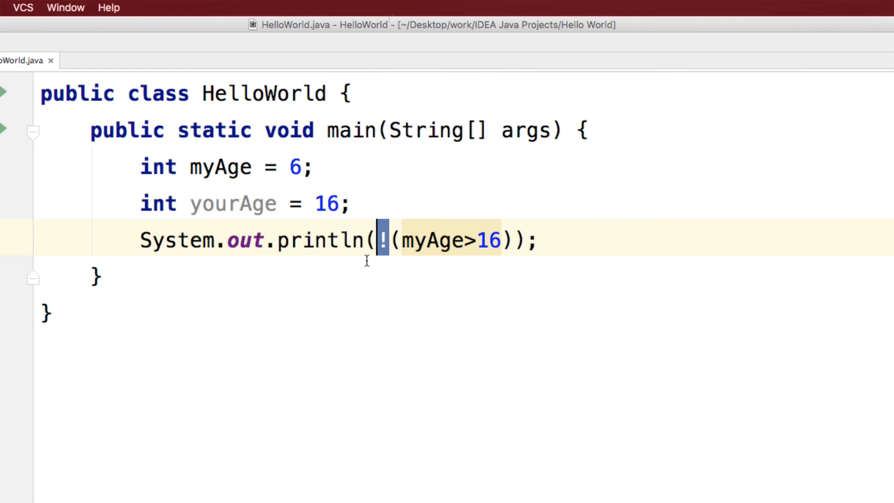